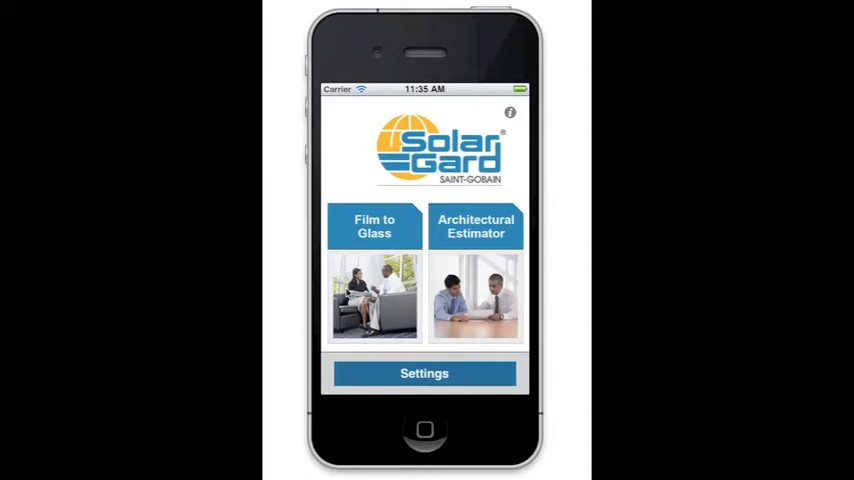
{"action": "mouse_move", "coordinate": [342, 184]}
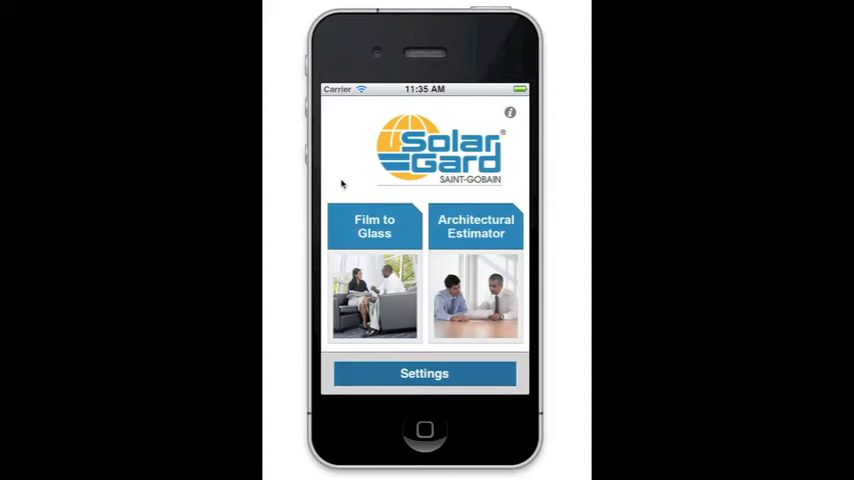
Start a new Architectural Estimator project named 'Project'.
{"action": "left_click", "coordinate": [424, 372]}
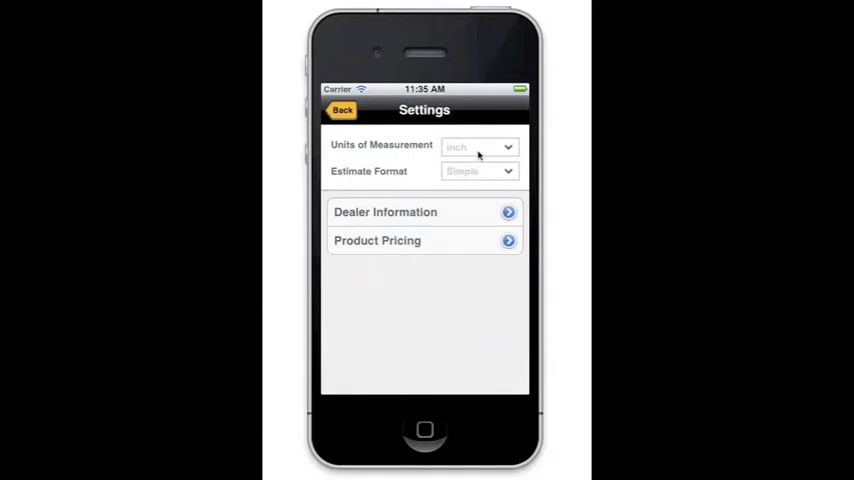
{"action": "mouse_move", "coordinate": [478, 172]}
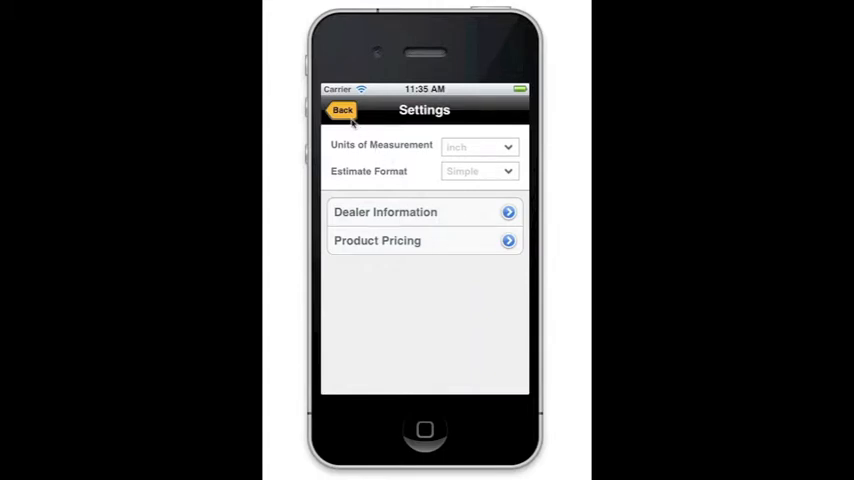
{"action": "left_click", "coordinate": [340, 110]}
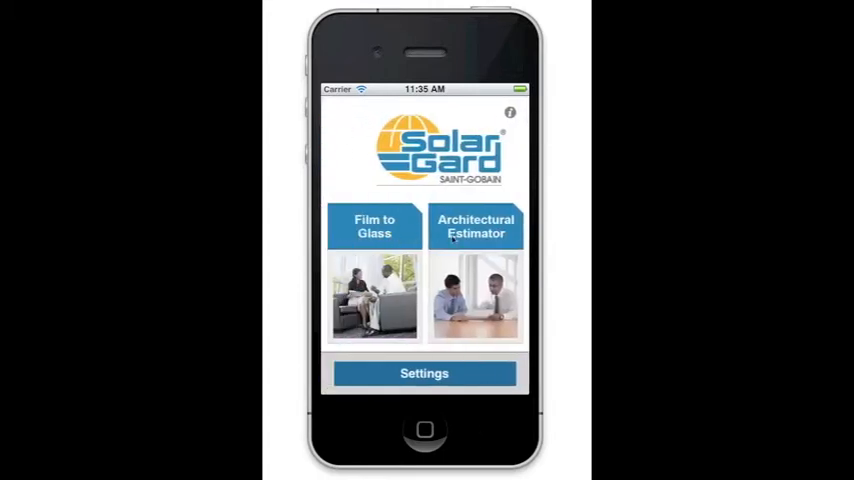
{"action": "left_click", "coordinate": [476, 226]}
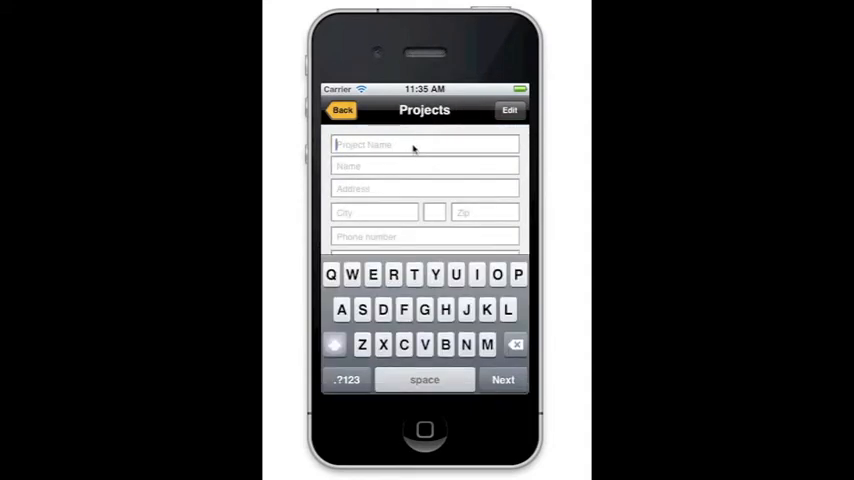
{"action": "type", "text": "Project"}
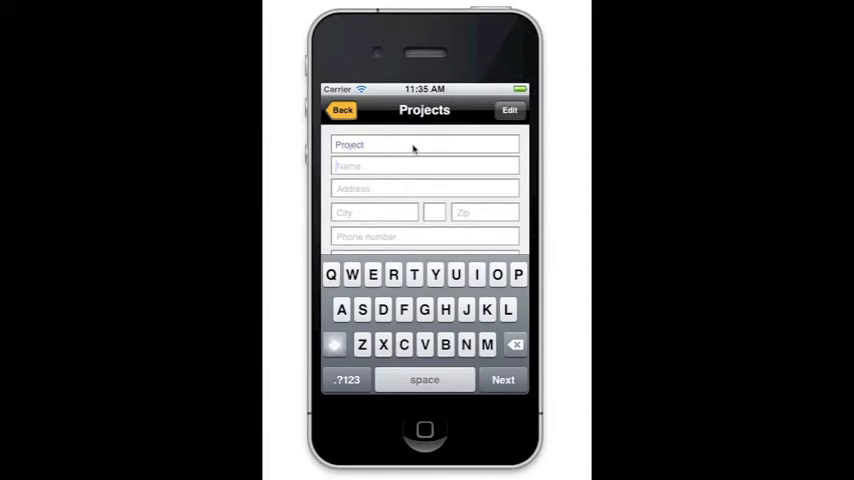
Enter the customer address 1234 St, San Diego, 92123.
{"action": "left_click", "coordinate": [424, 188]}
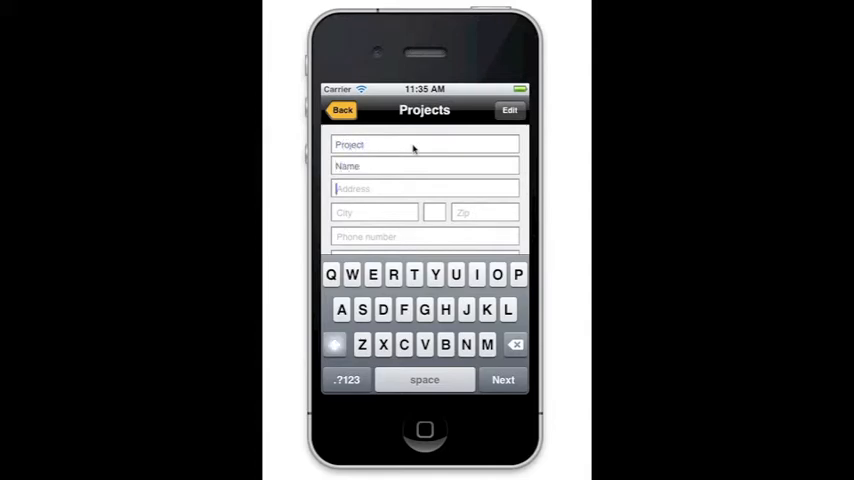
{"action": "type", "text": "1234 Street Dr"}
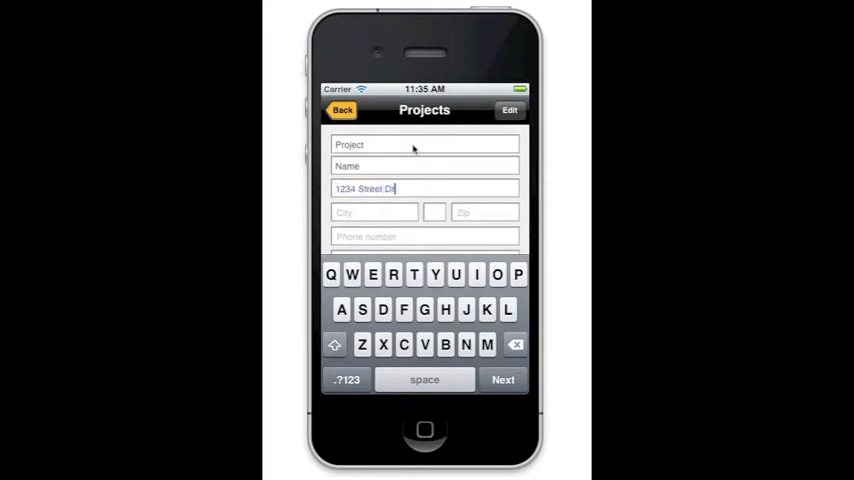
{"action": "type", "text": "San Diego"}
{"action": "left_click", "coordinate": [434, 212]}
{"action": "type", "text": "CA"}
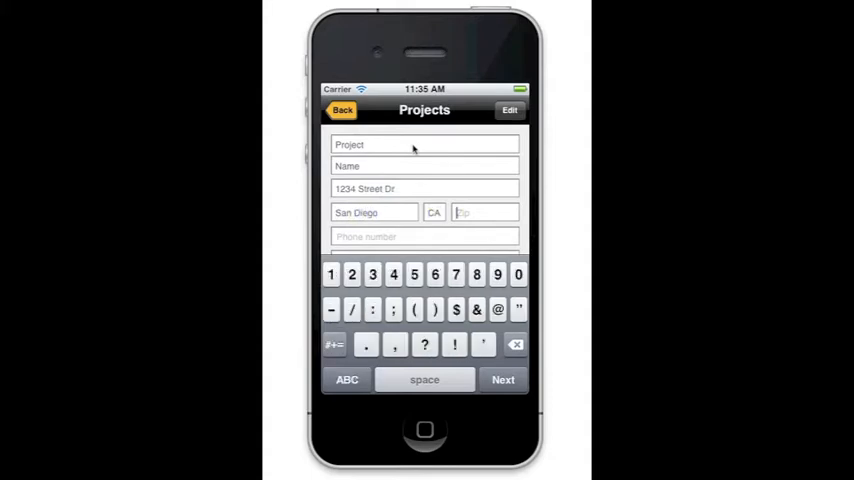
{"action": "type", "text": "92123"}
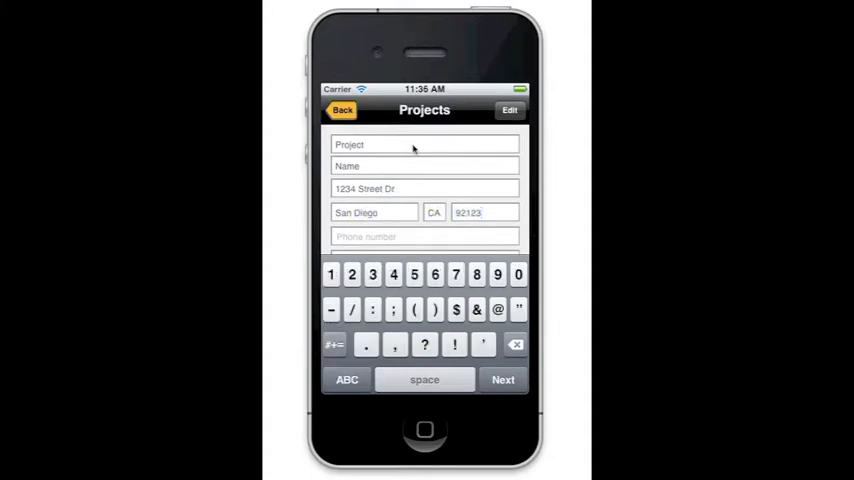
{"action": "left_click", "coordinate": [424, 236]}
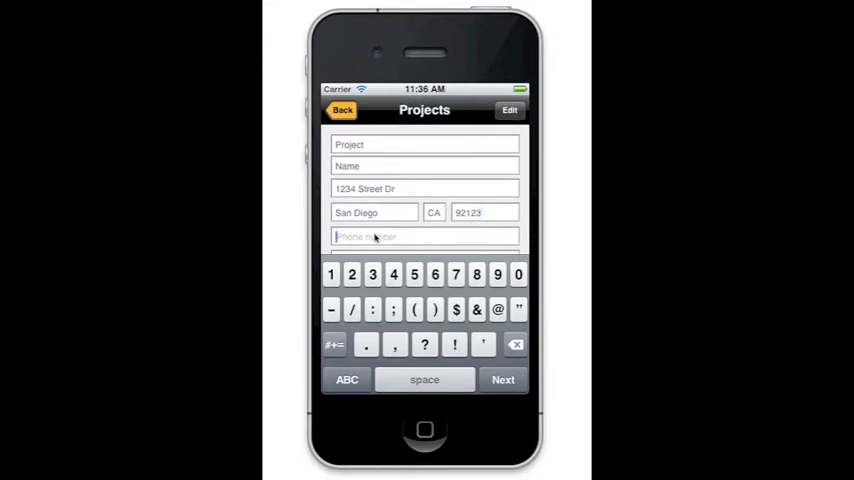
{"action": "type", "text": "1 234"}
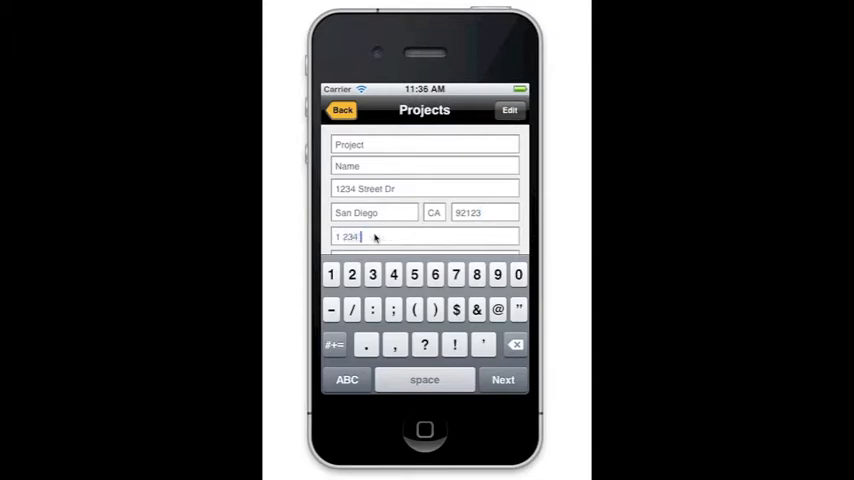
{"action": "type", "text": "567"}
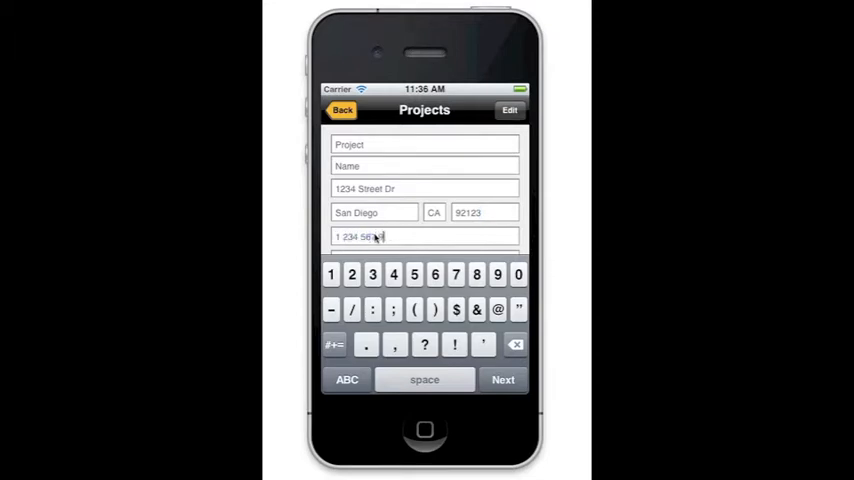
{"action": "type", "text": "9012"}
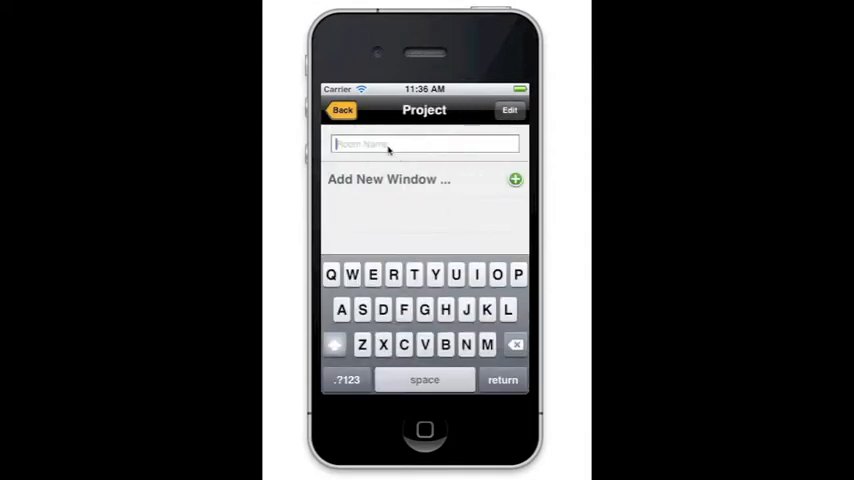
Add a new Living Room window using Hilite 70 film.
{"action": "type", "text": "Living Roo"}
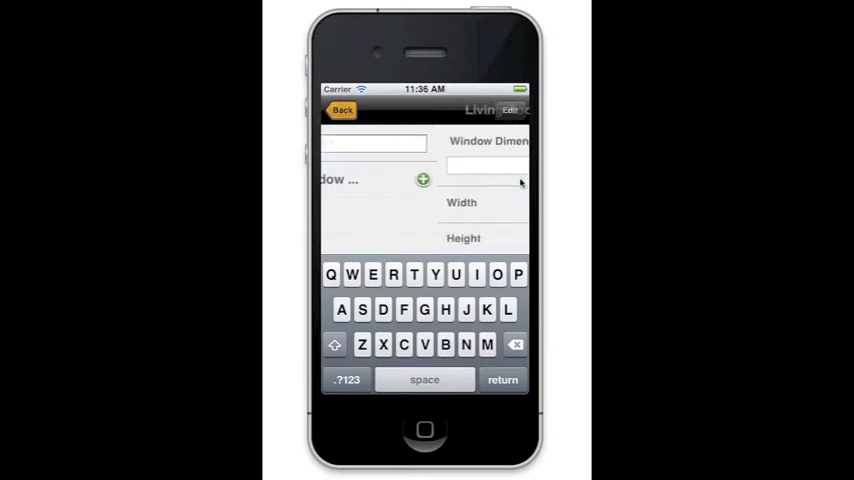
{"action": "left_click", "coordinate": [424, 164]}
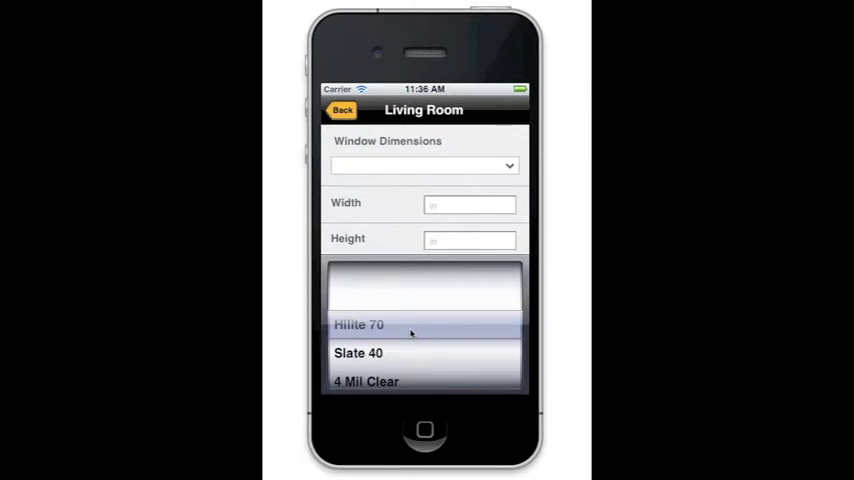
{"action": "left_click", "coordinate": [358, 324]}
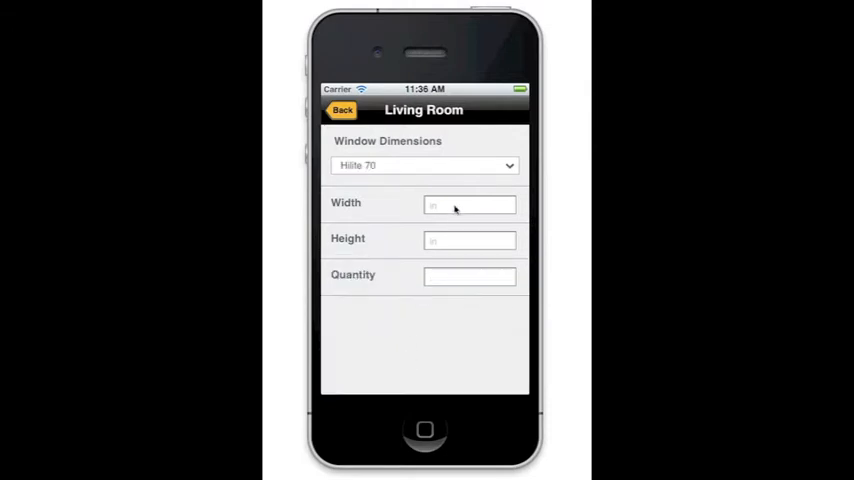
Give the Living Room window width 55 and height 50, and save it.
{"action": "left_click", "coordinate": [470, 204]}
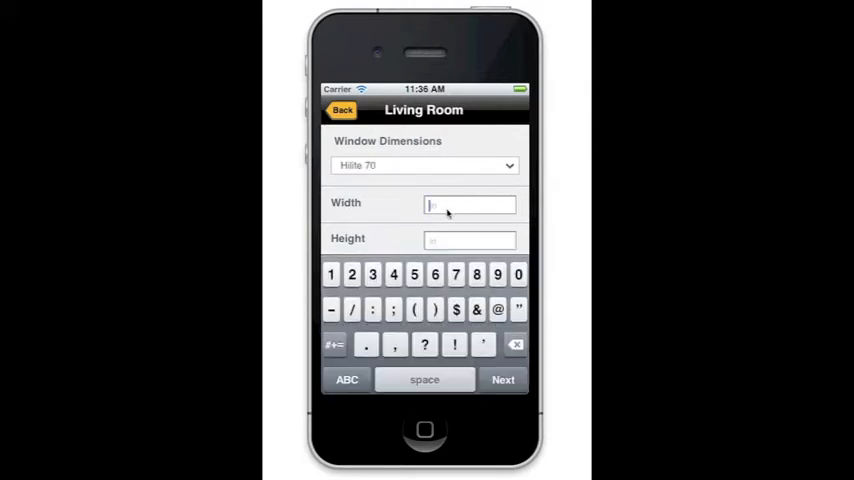
{"action": "type", "text": "55"}
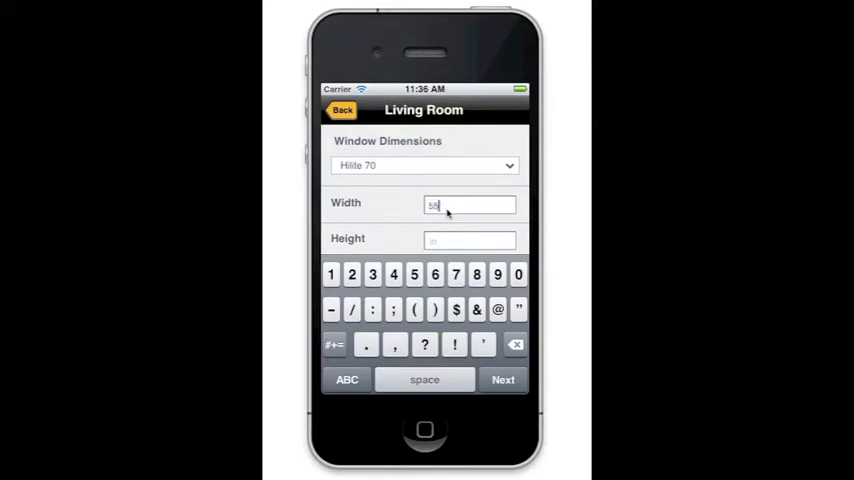
{"action": "left_click", "coordinate": [470, 240]}
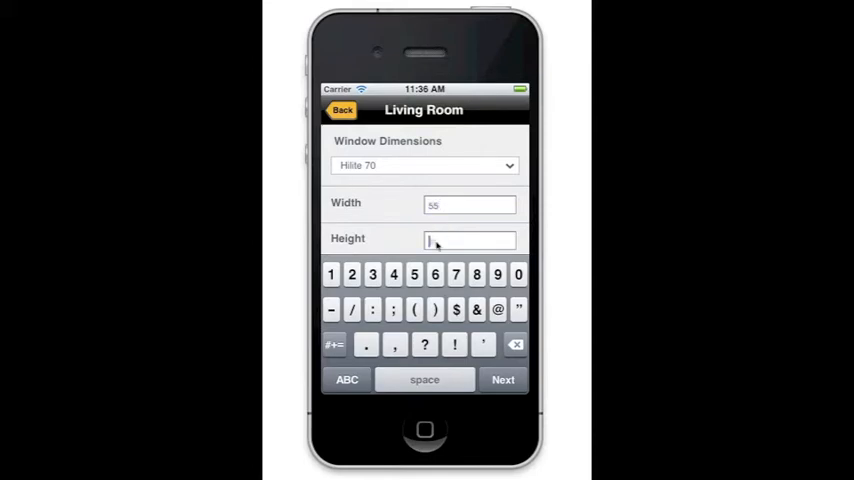
{"action": "type", "text": "50"}
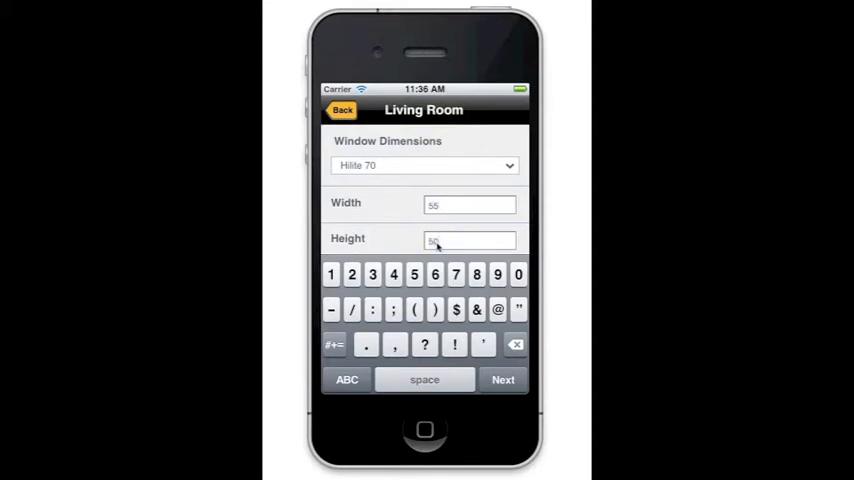
{"action": "left_click", "coordinate": [504, 380]}
{"action": "type", "text": "2"}
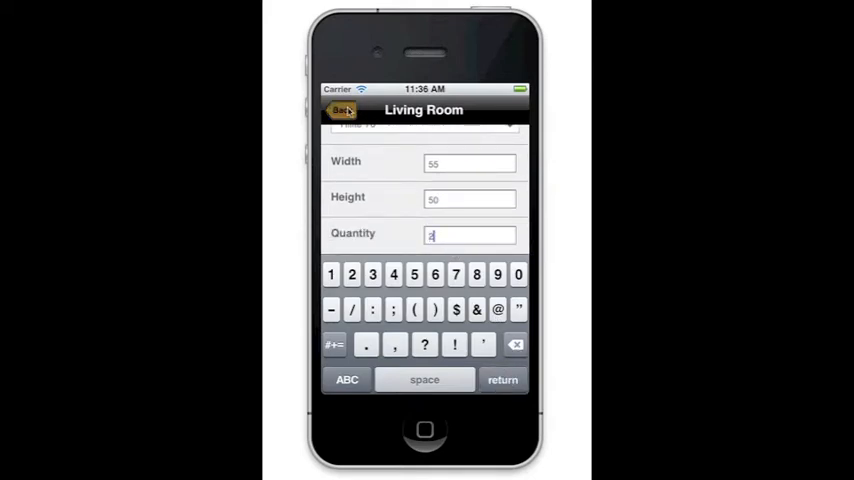
{"action": "left_click", "coordinate": [340, 110]}
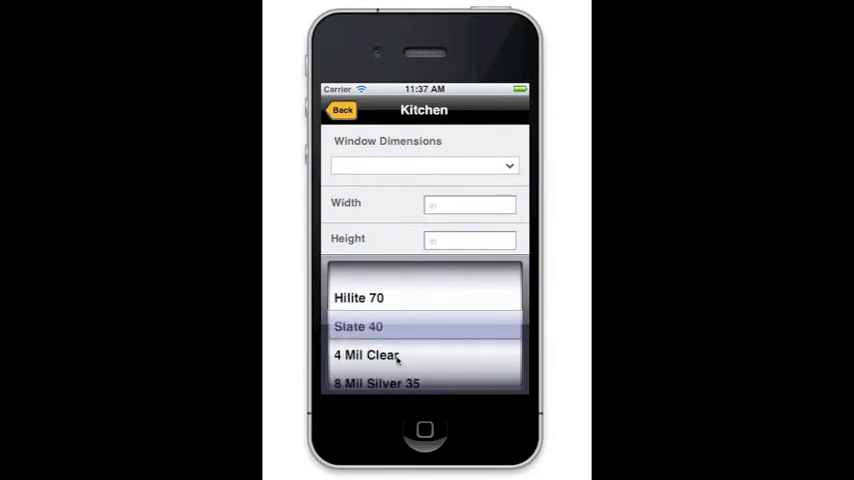
Save a first Kitchen window 60 by 55, quantity 3.
{"action": "left_click", "coordinate": [358, 326]}
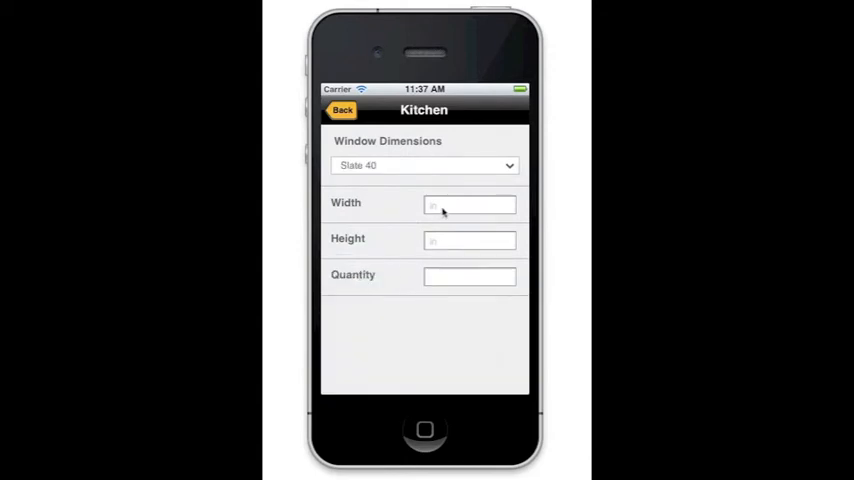
{"action": "type", "text": "60"}
{"action": "type", "text": "3"}
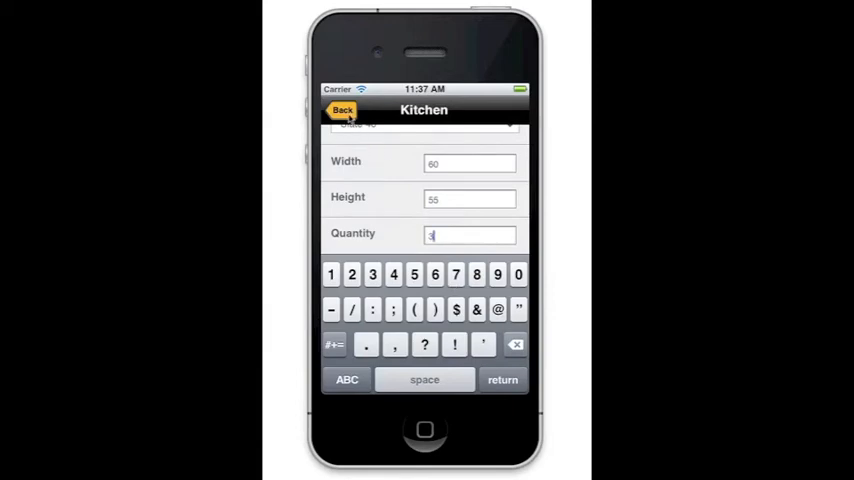
{"action": "left_click", "coordinate": [342, 110]}
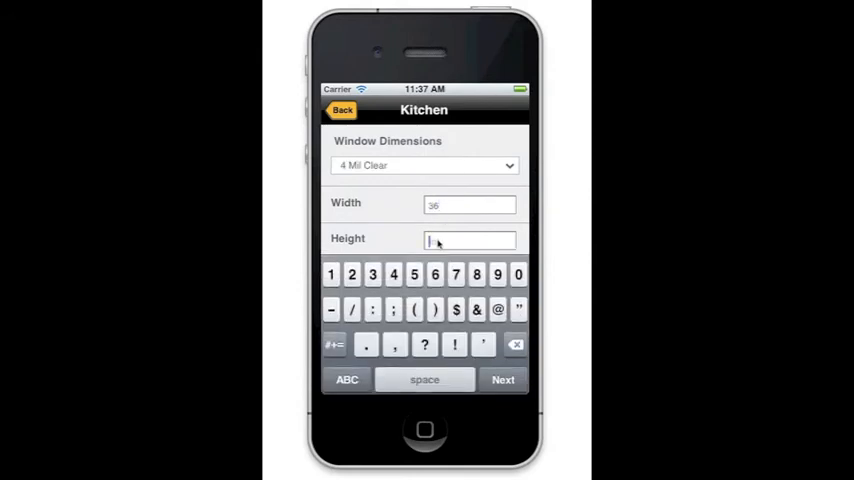
Save a second Kitchen window 36 by 30 with 4 Mil Clear film, quantity 2.
{"action": "type", "text": "30"}
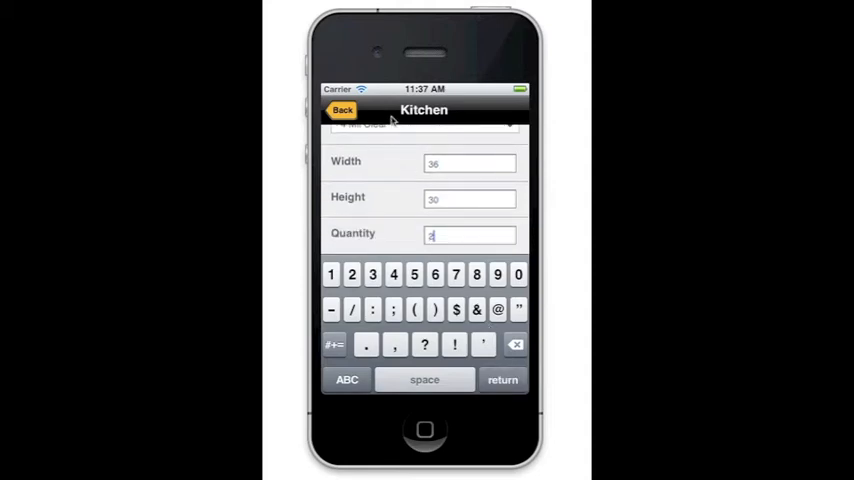
{"action": "left_click", "coordinate": [342, 110]}
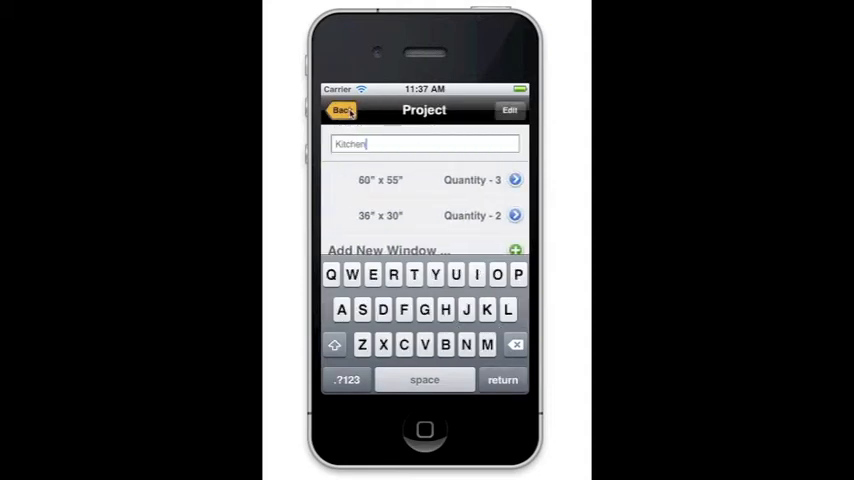
Return to the project overview and generate the PDF estimate.
{"action": "left_click", "coordinate": [342, 110]}
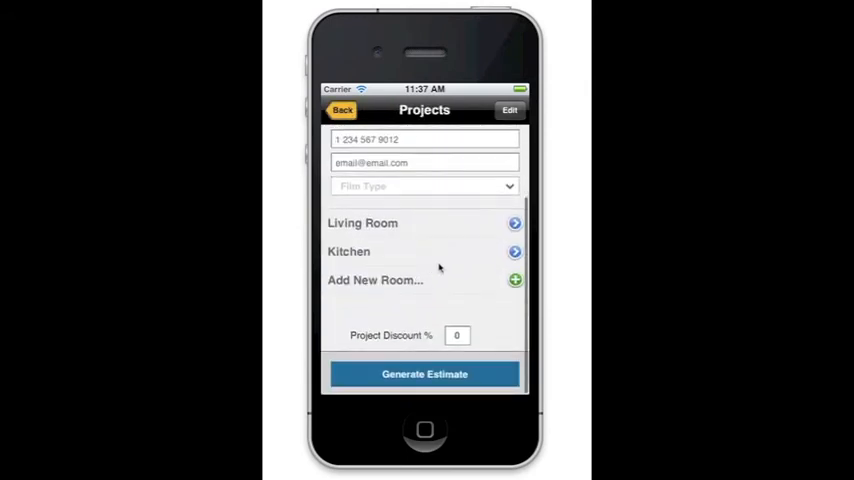
{"action": "mouse_move", "coordinate": [432, 280]}
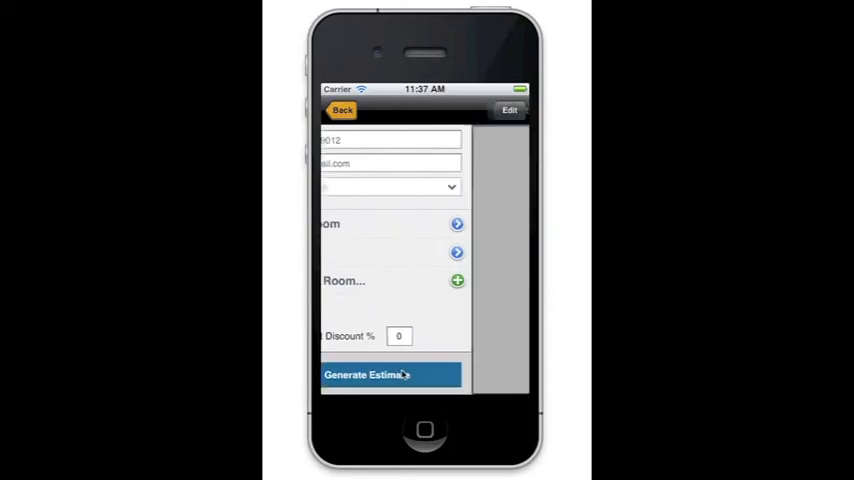
{"action": "left_click", "coordinate": [390, 374]}
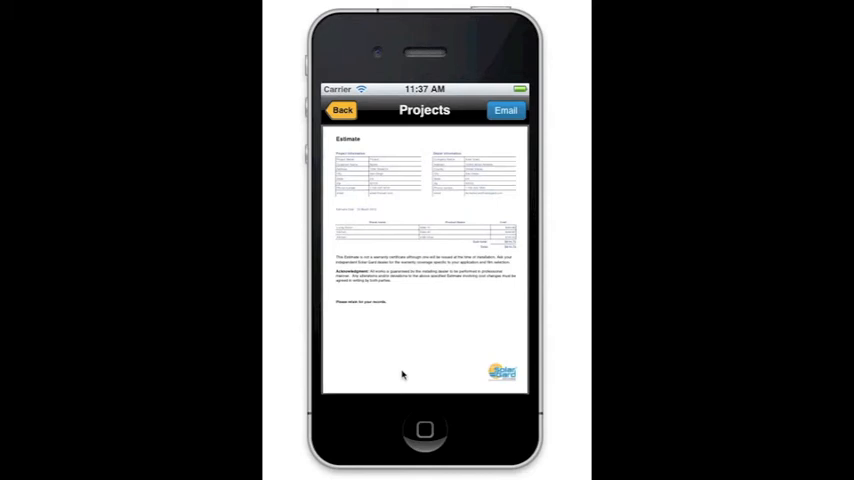
{"action": "mouse_move", "coordinate": [400, 310]}
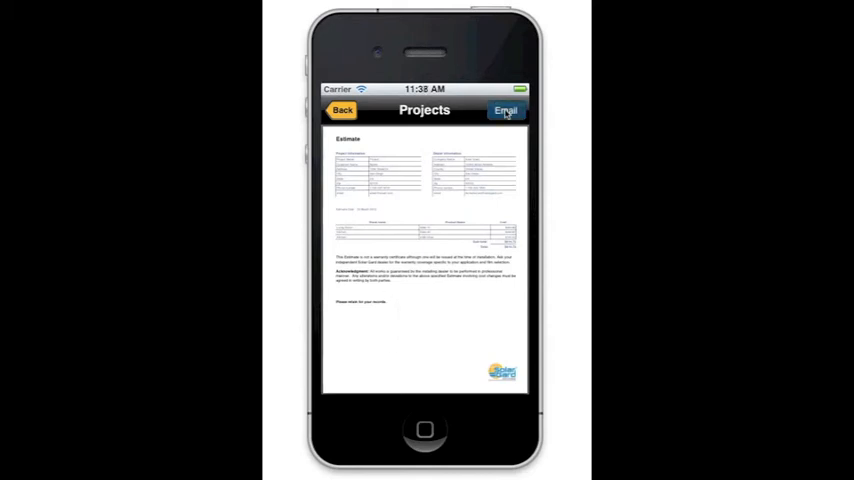
{"action": "left_click", "coordinate": [504, 110]}
{"action": "type", "text": "Type"}
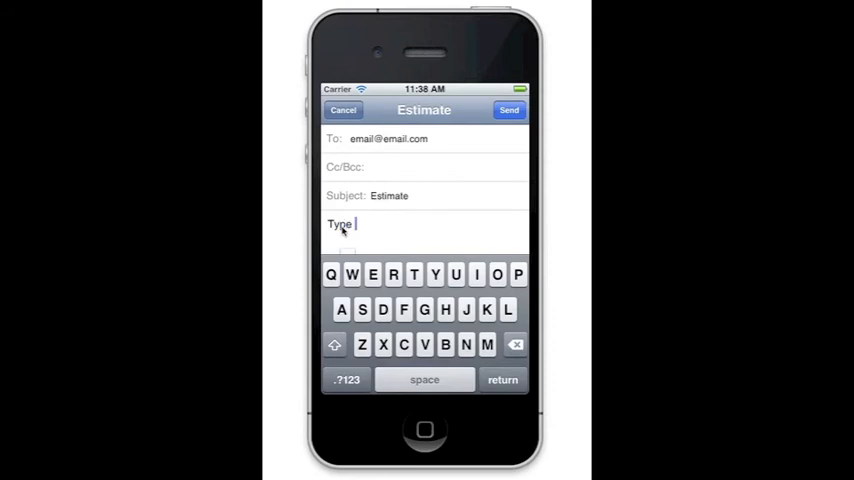
{"action": "type", "text": "Notes"}
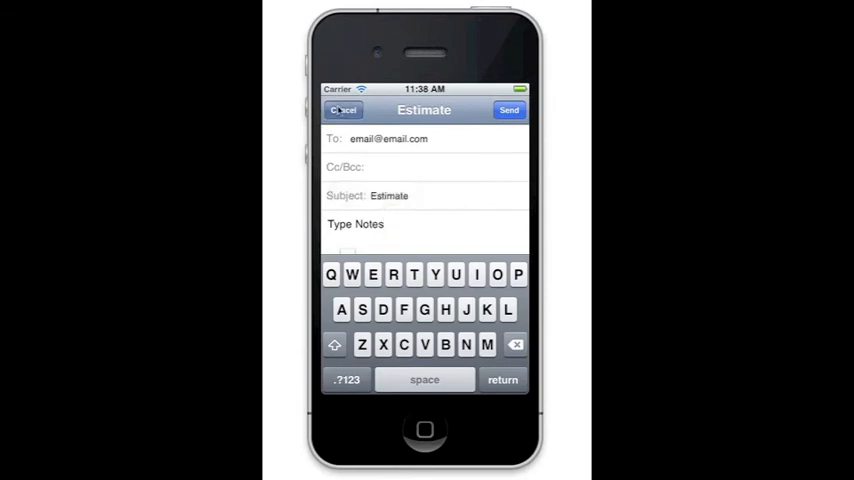
{"action": "left_click", "coordinate": [342, 110]}
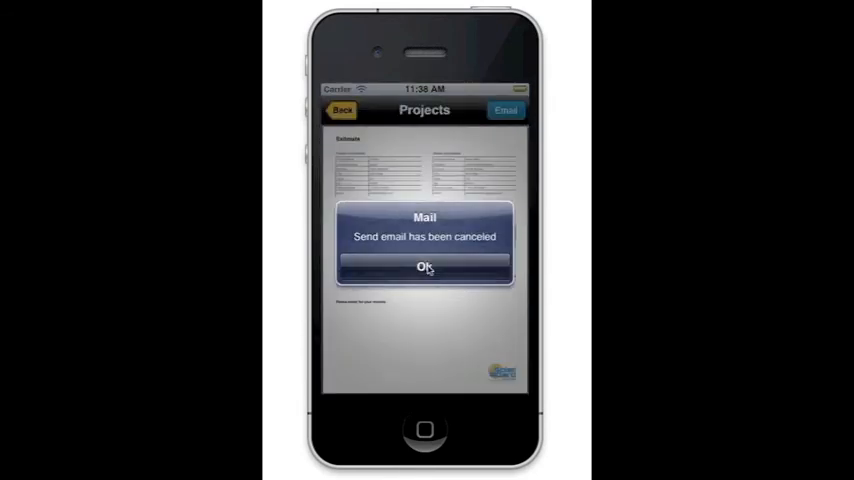
{"action": "left_click", "coordinate": [424, 266]}
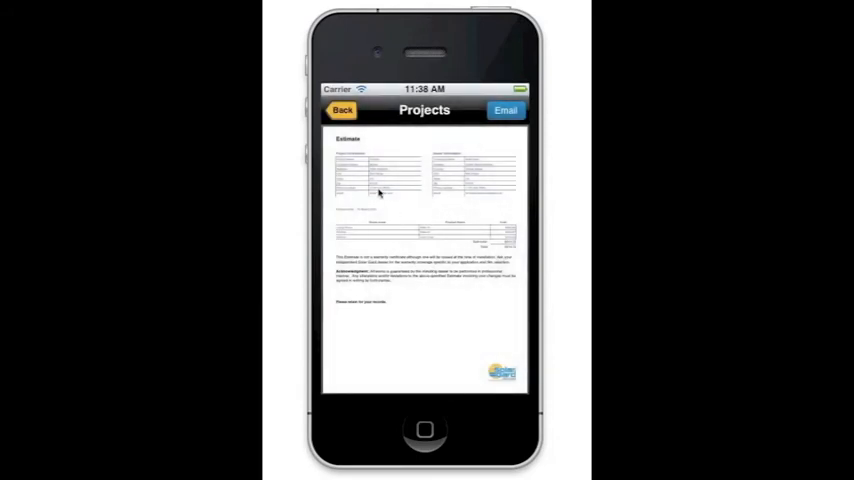
Set the Project Discount % to 5 and regenerate the estimate.
{"action": "left_click", "coordinate": [342, 110]}
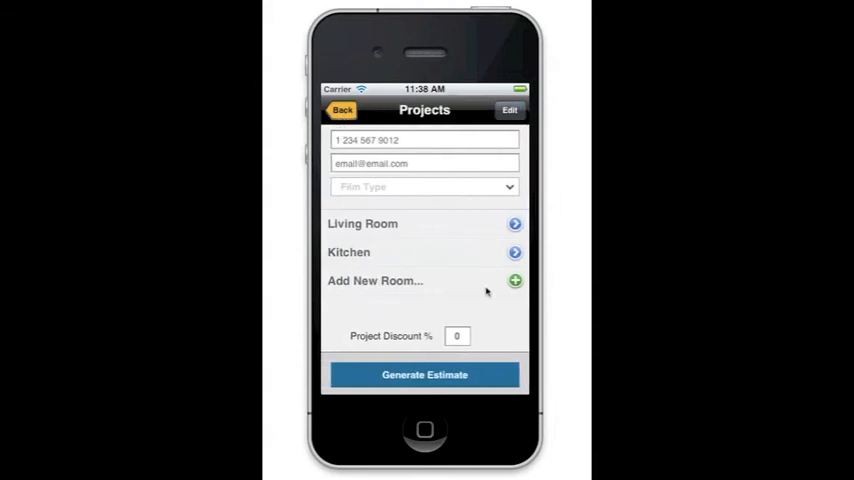
{"action": "left_click", "coordinate": [458, 336]}
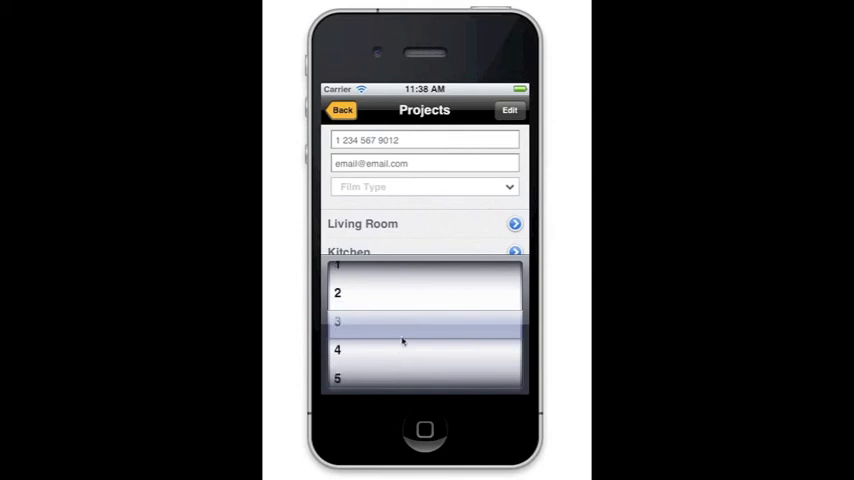
{"action": "scroll", "scroll_direction": "down", "scroll_amount": 3}
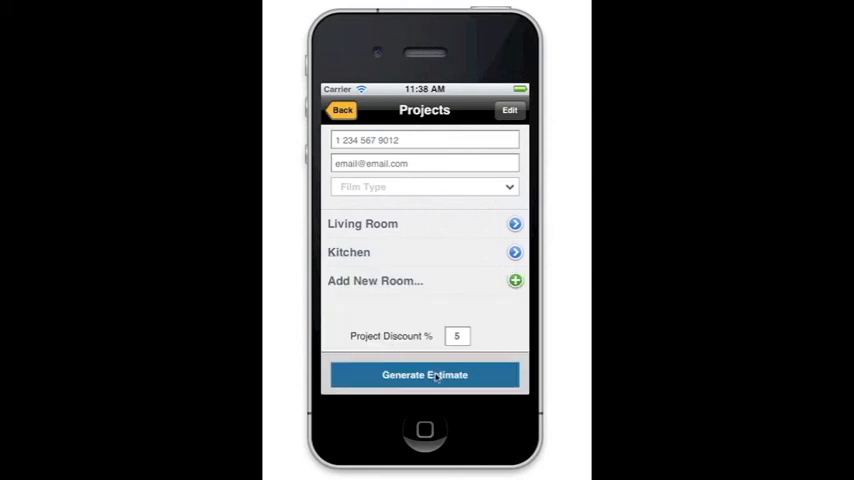
{"action": "left_click", "coordinate": [424, 374]}
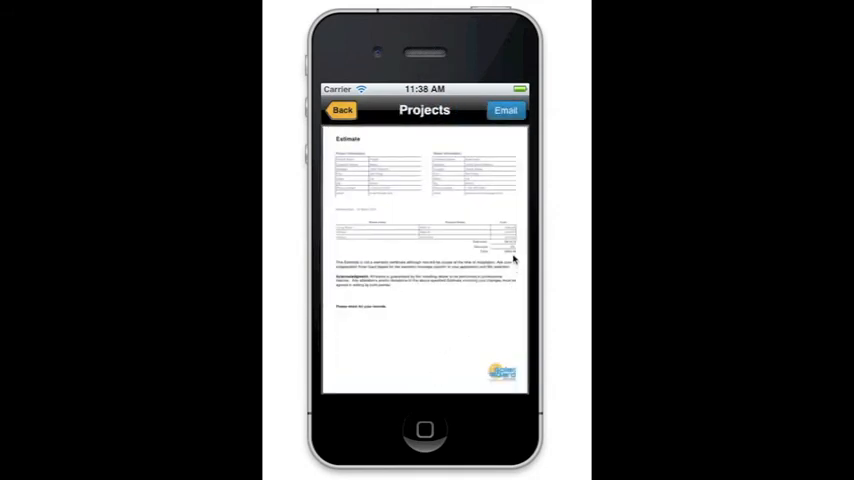
{"action": "mouse_move", "coordinate": [448, 344]}
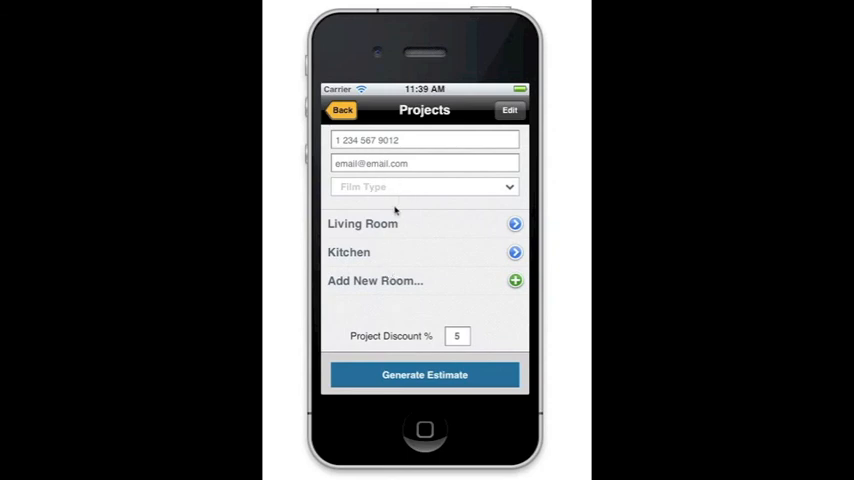
Back out of the project to the Solar Gard home screen.
{"action": "left_click", "coordinate": [342, 110]}
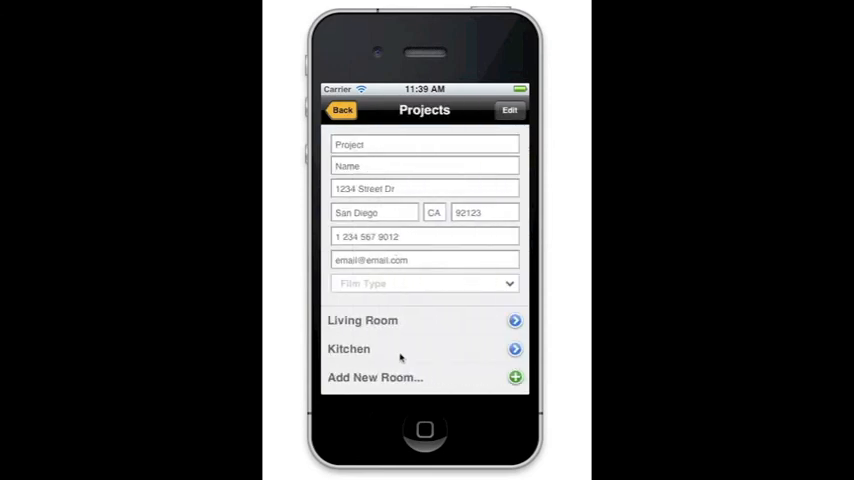
{"action": "left_click", "coordinate": [342, 110]}
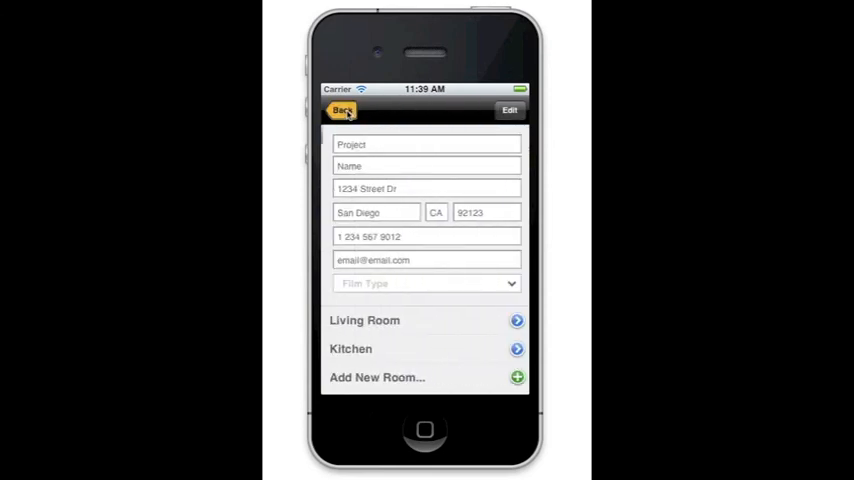
{"action": "left_click", "coordinate": [342, 110]}
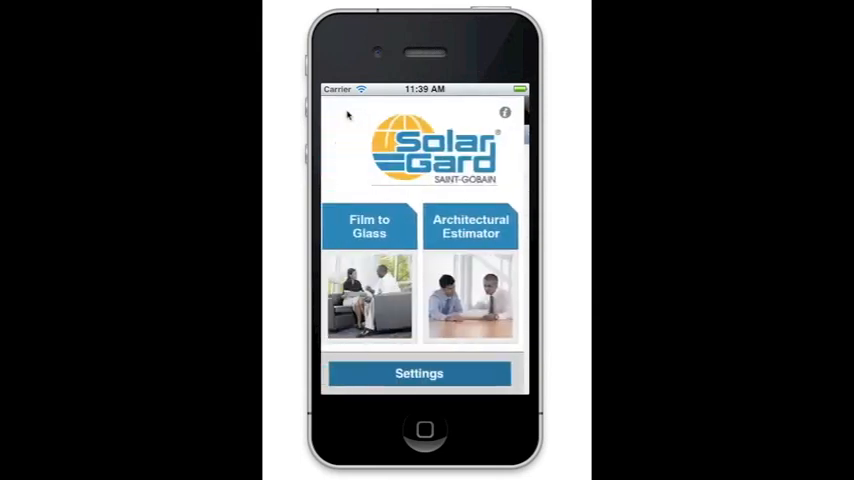